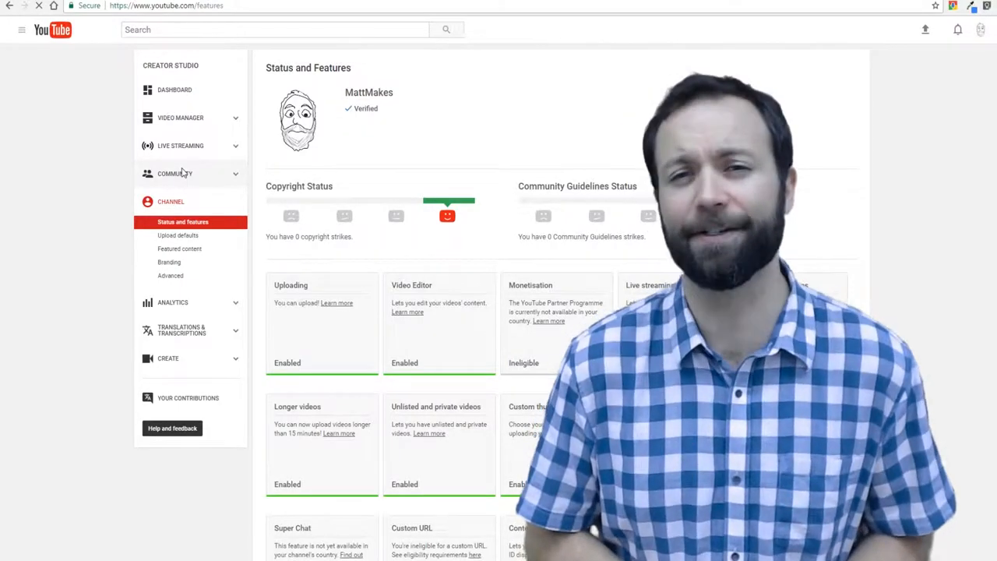
Step: Browse through the earlier pages shown before reaching the Scratch project
{"action": "left_click", "coordinate": [174, 173]}
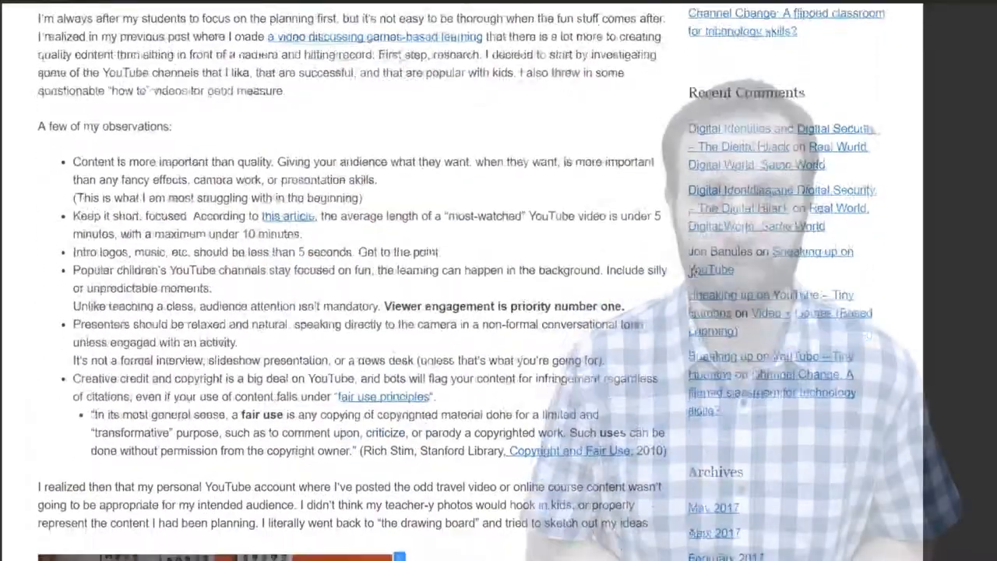
{"action": "scroll", "scroll_direction": "down", "scroll_amount": 3}
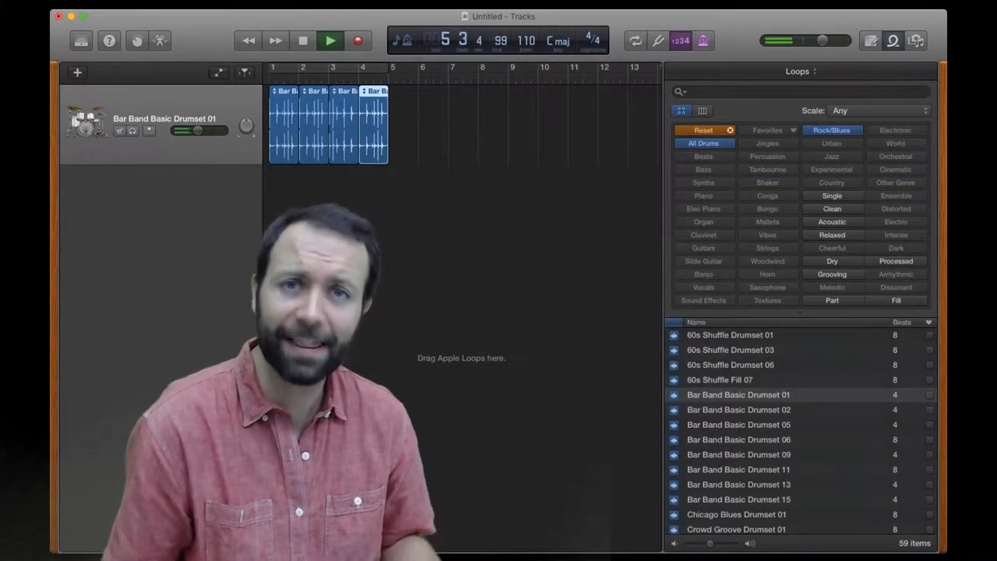
{"action": "left_click", "coordinate": [331, 40]}
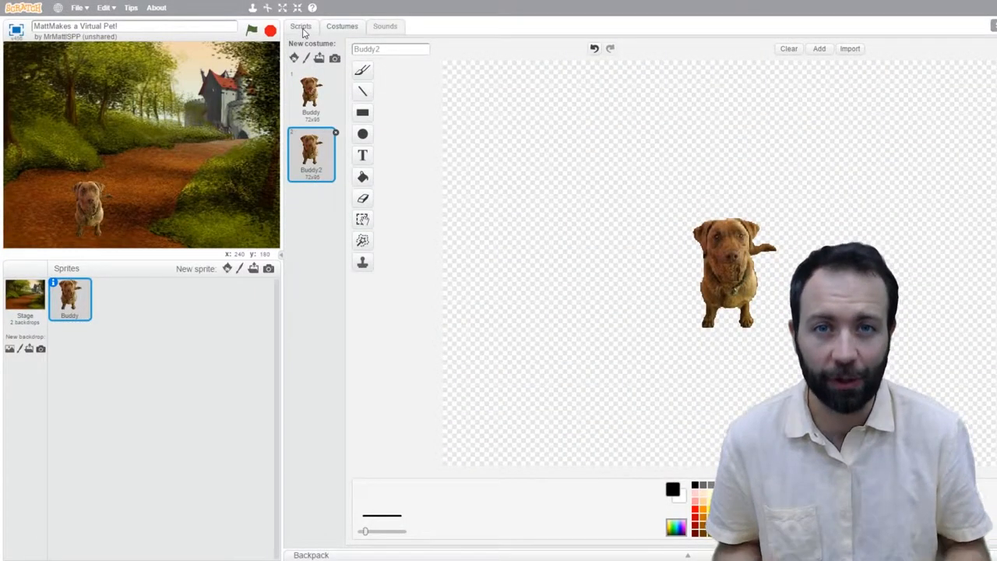
Step: In the Buddy sprite's Scripts view, add a Sound block beside the clicked-costume script
{"action": "left_click", "coordinate": [301, 25]}
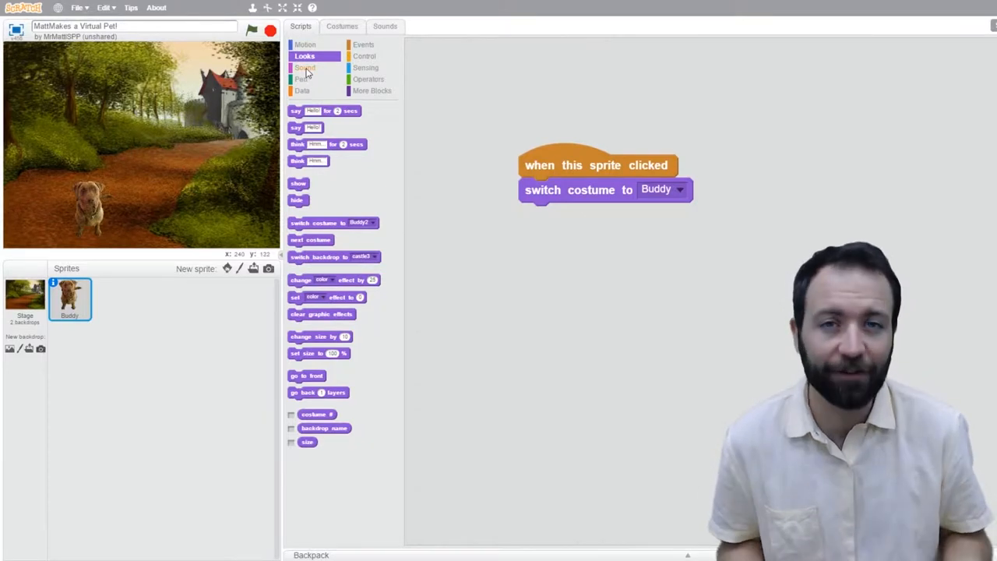
{"action": "left_click", "coordinate": [305, 69]}
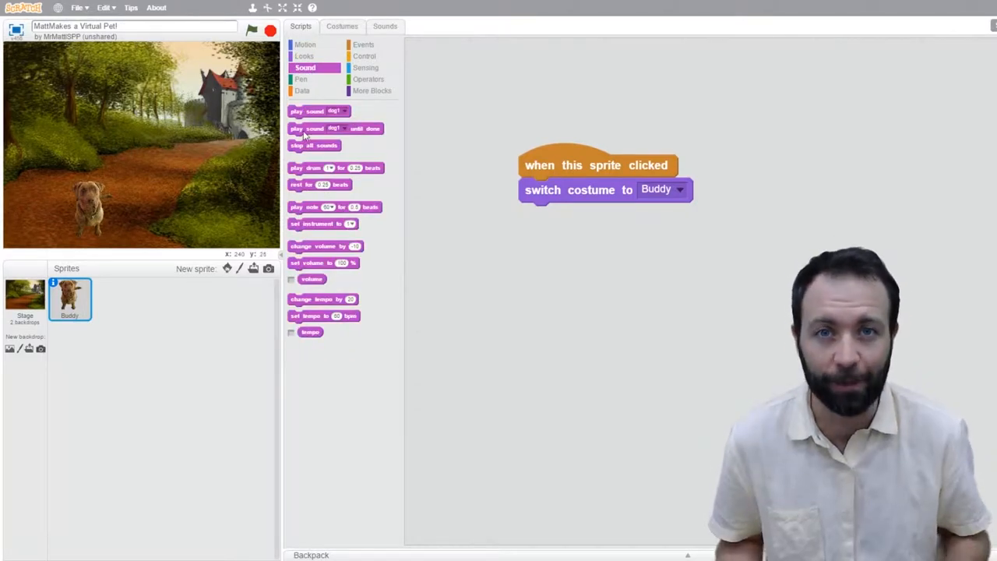
{"action": "left_click_drag", "start_coordinate": [330, 127], "coordinate": [575, 226]}
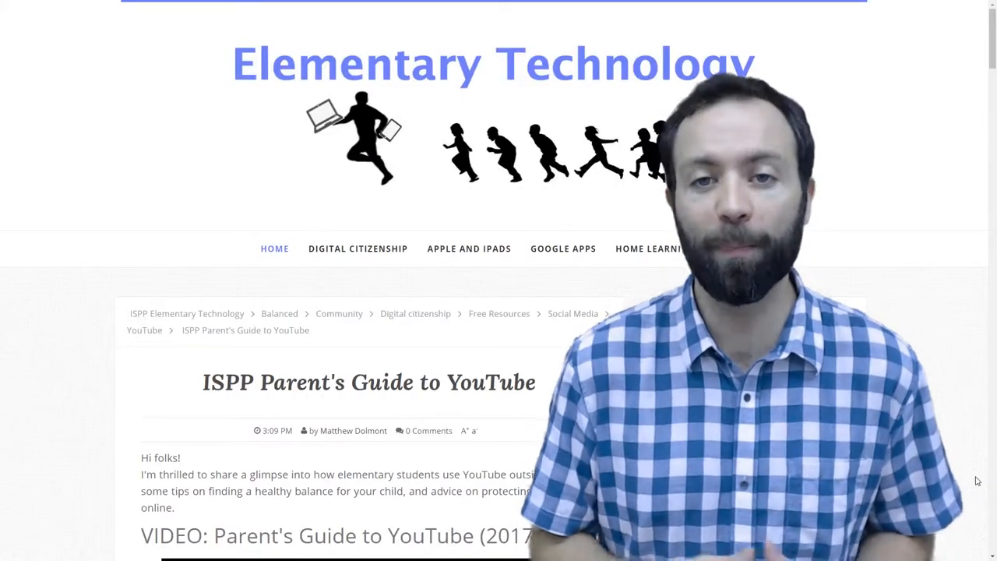
{"action": "scroll", "scroll_direction": "down", "scroll_amount": 3}
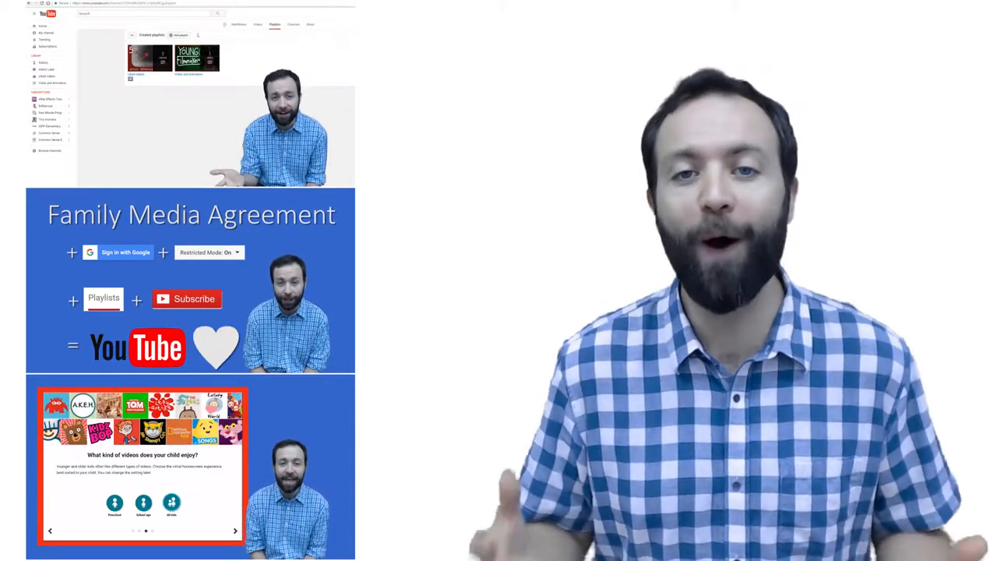
Step: Start a new playlist from the channel's Playlists page
{"action": "left_click", "coordinate": [180, 34]}
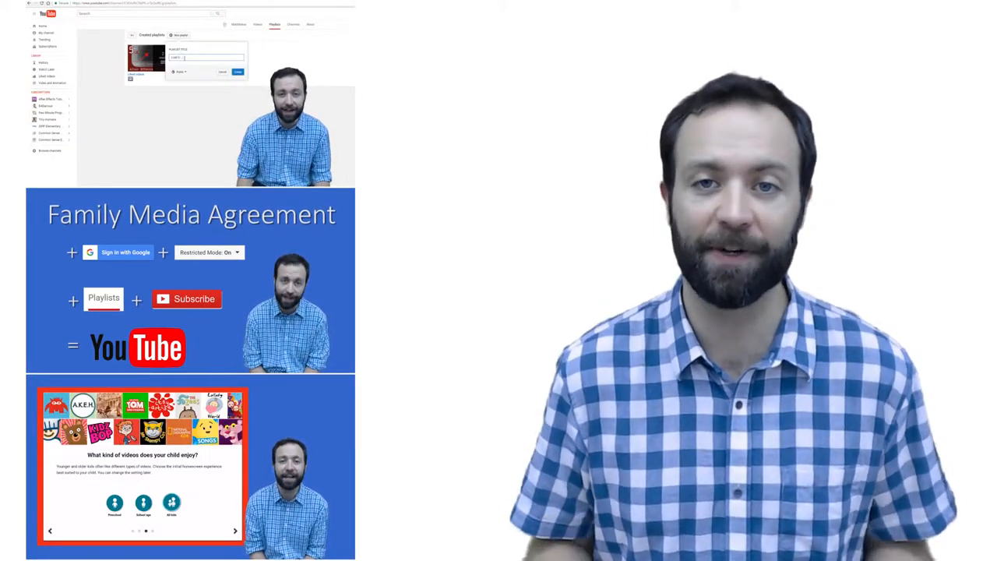